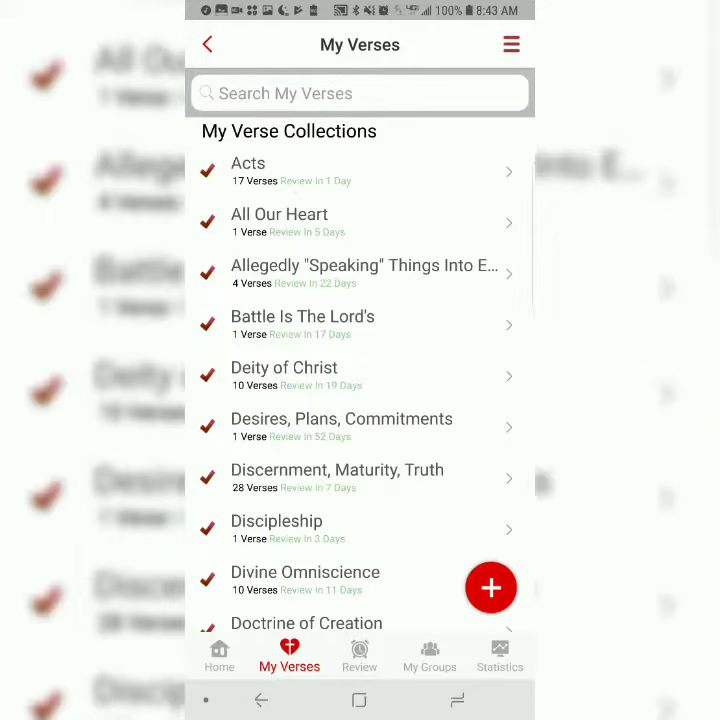
Step: Search my saved verses for the start of "Luke" to find Luke 9:16
{"action": "left_click", "coordinate": [360, 94]}
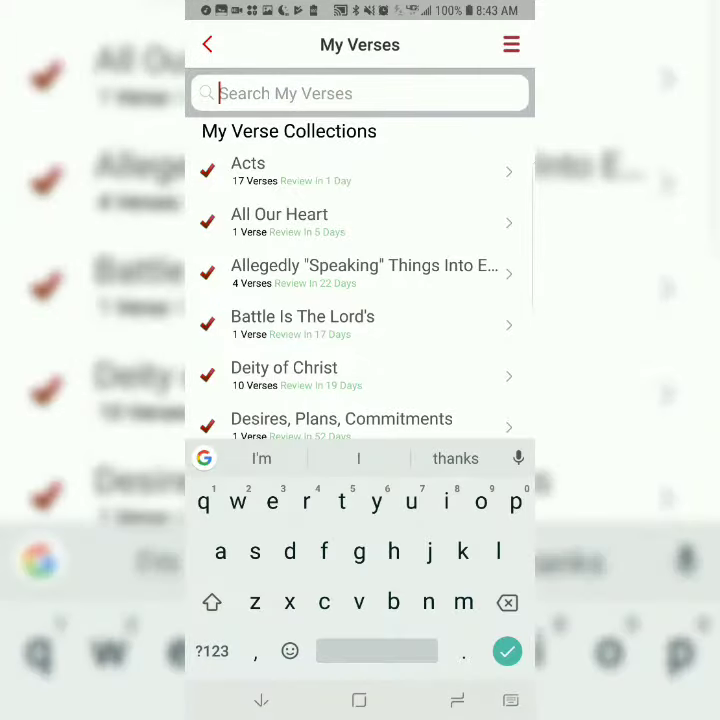
{"action": "type", "text": "lyk"}
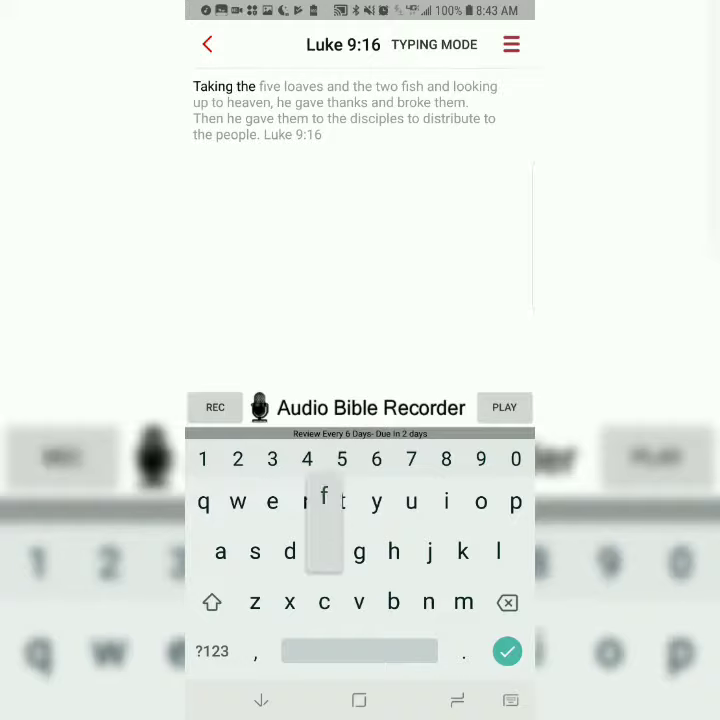
Step: Enter the first letters of each word of Luke 9:16 and the reference digits 9:16
{"action": "left_click", "coordinate": [324, 502]}
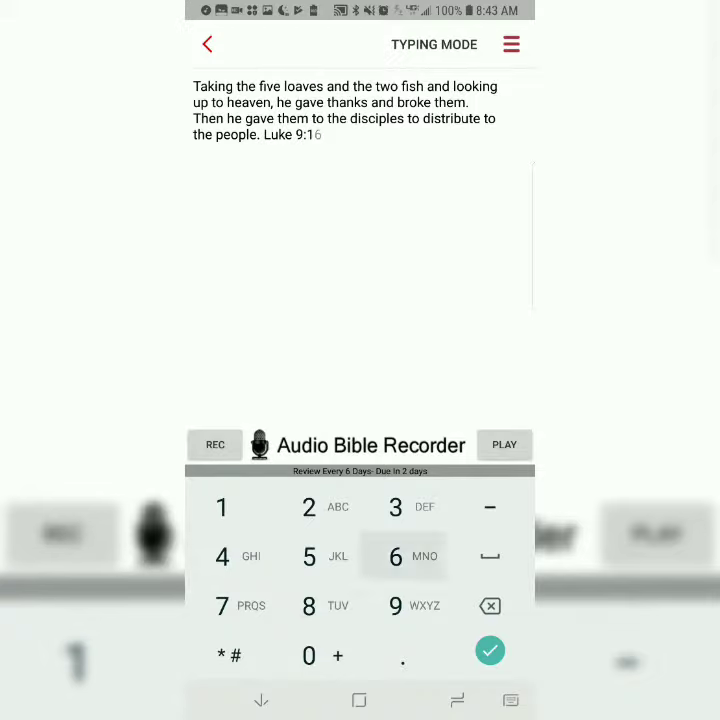
{"action": "left_click", "coordinate": [490, 652]}
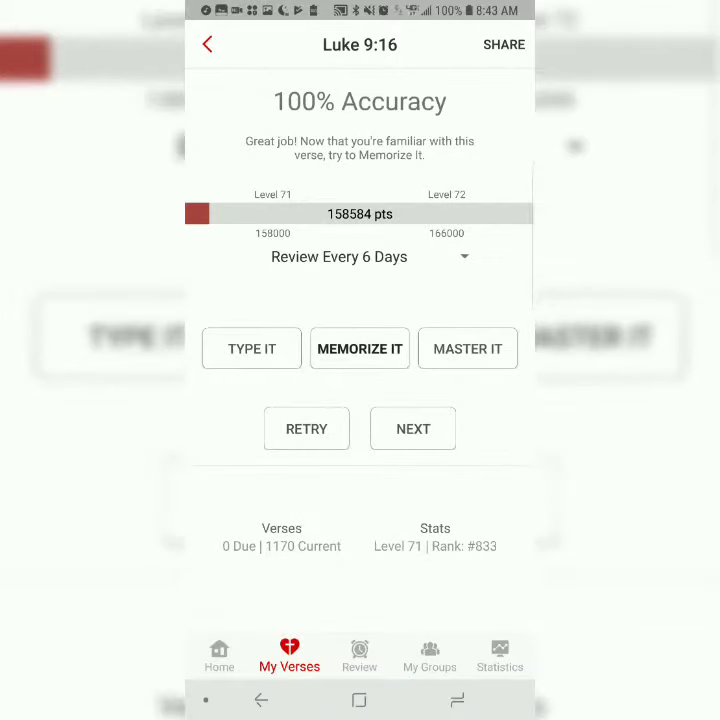
Step: Start Memorize It for Luke 9:16 and enter the verse prompts and reference 9:16
{"action": "left_click", "coordinate": [252, 348]}
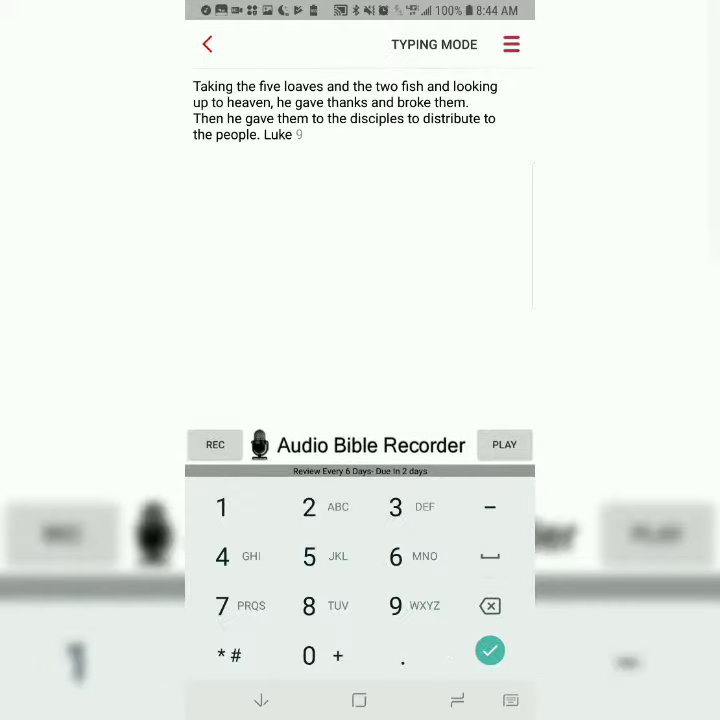
{"action": "left_click", "coordinate": [490, 652]}
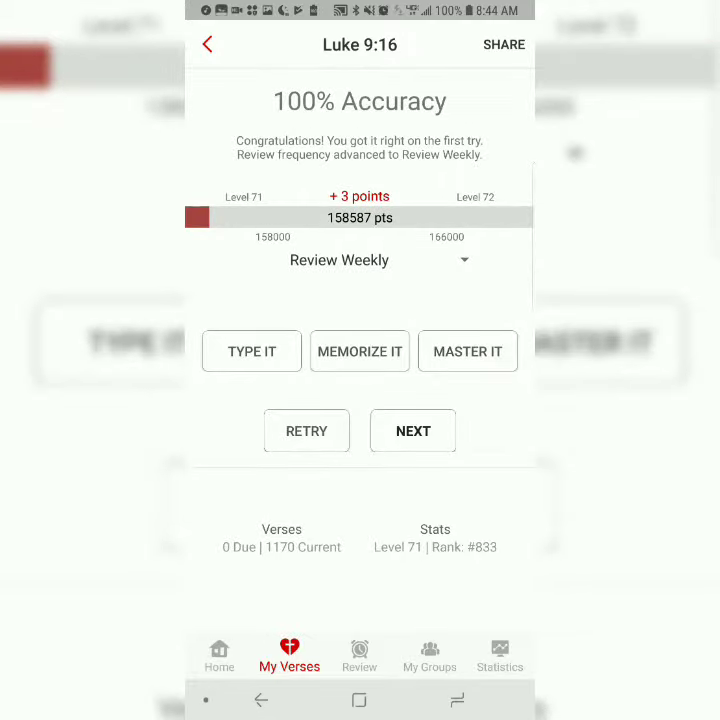
Step: Begin the final pass and write "Taking the five loaves and the two fish and" from memory
{"action": "left_click", "coordinate": [252, 352]}
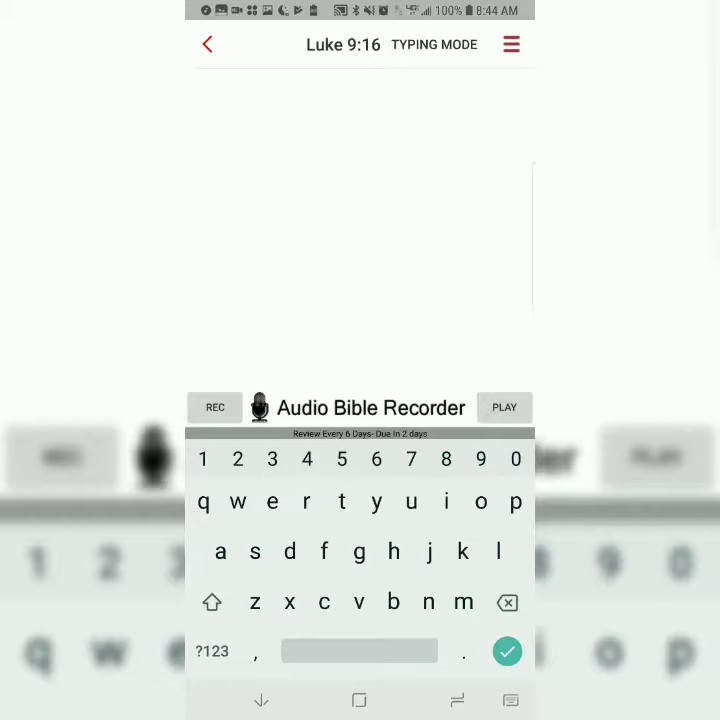
{"action": "type", "text": "Taking"}
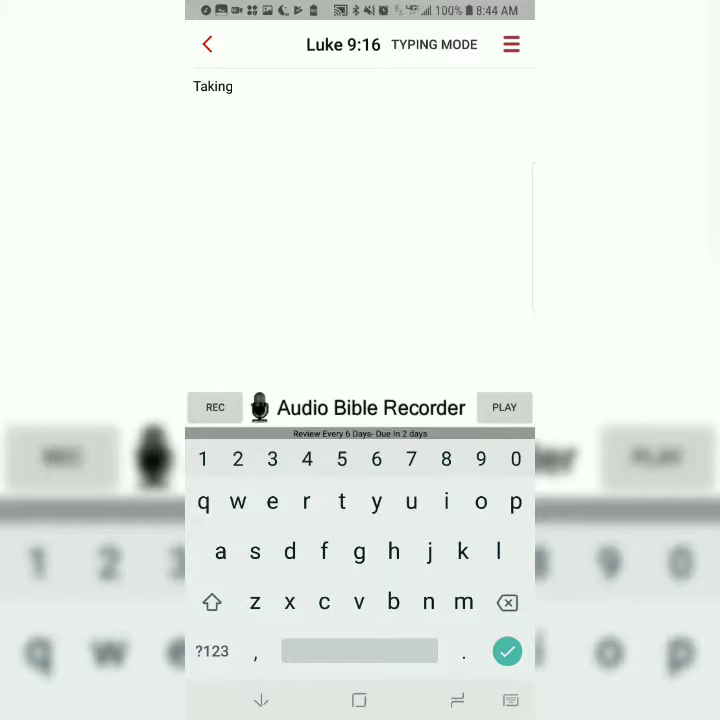
{"action": "type", "text": "the"}
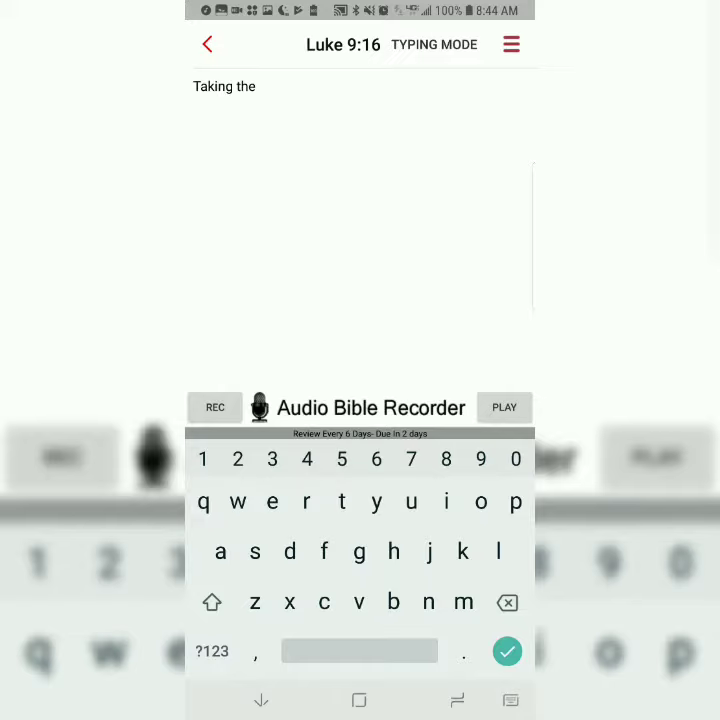
{"action": "type", "text": "five loaves and the"}
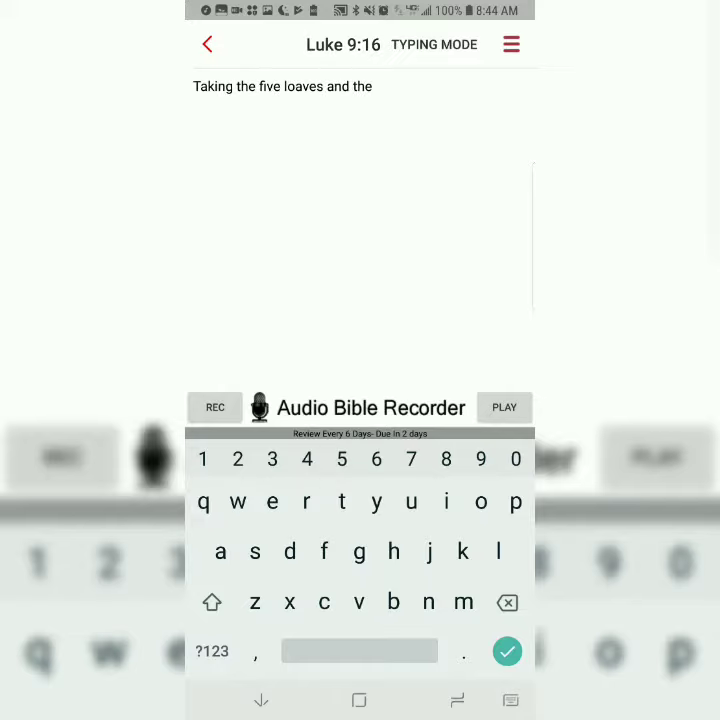
{"action": "type", "text": "two fish and"}
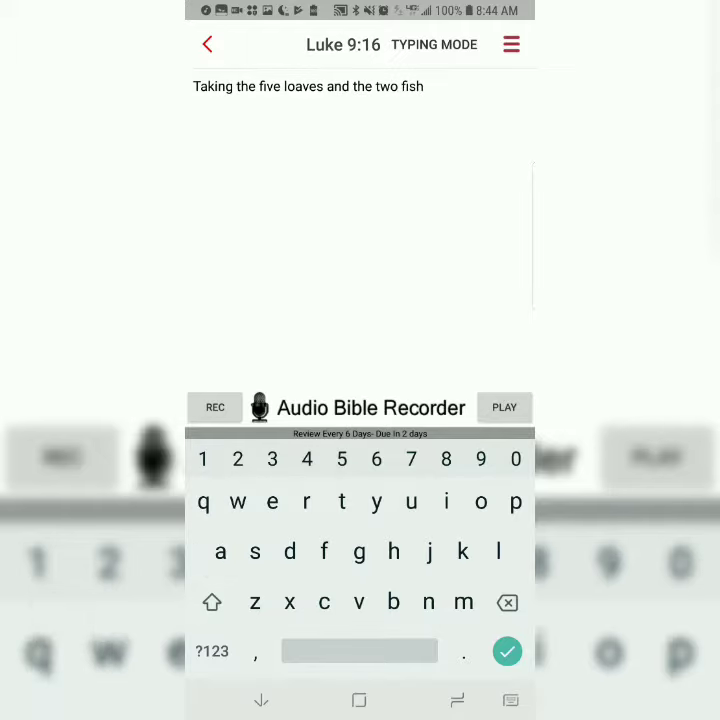
Step: Continue with "and looking up to heaven," and the final line of Luke 9:16
{"action": "type", "text": "and looking up to heaven, he gave thanks and broke them."}
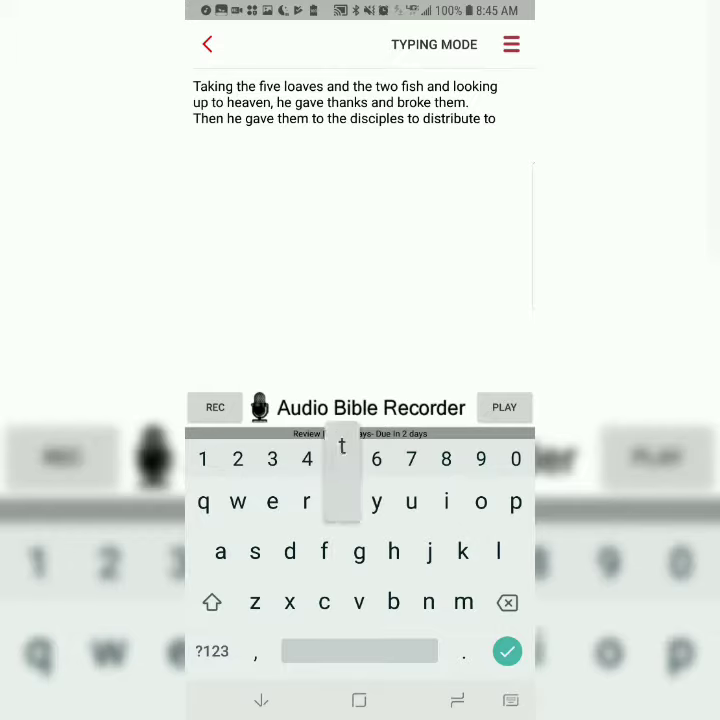
{"action": "left_click", "coordinate": [508, 652]}
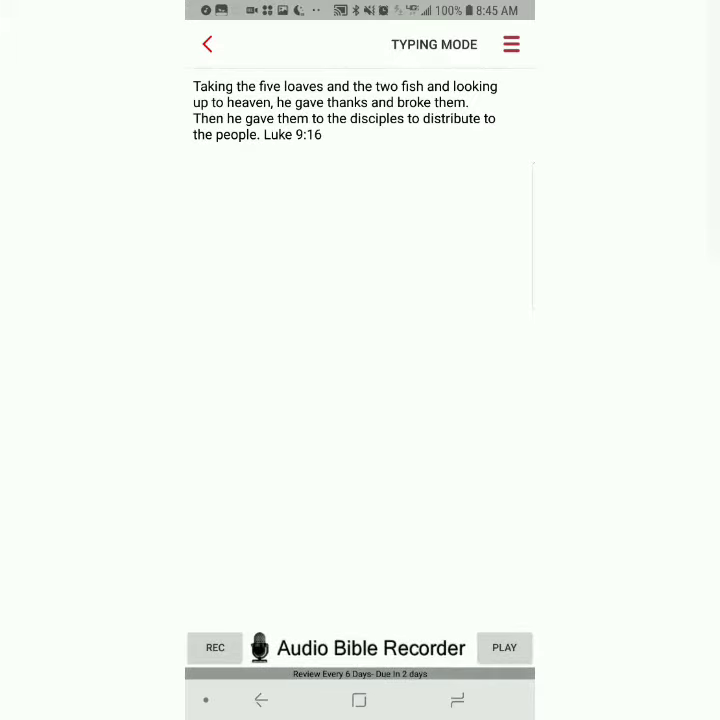